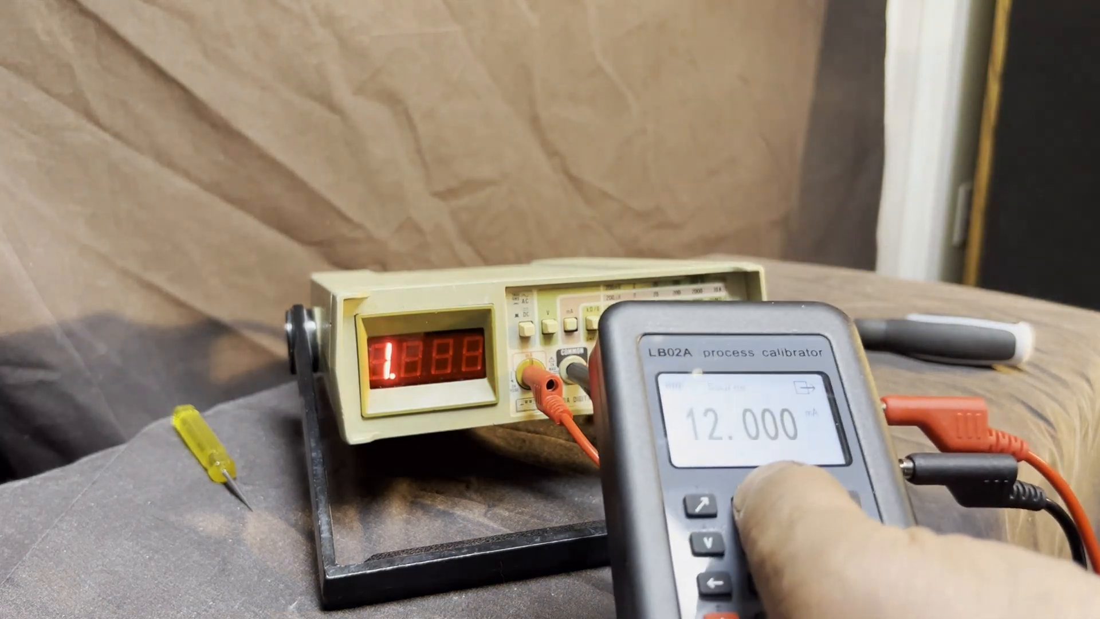
left_click(708, 543)
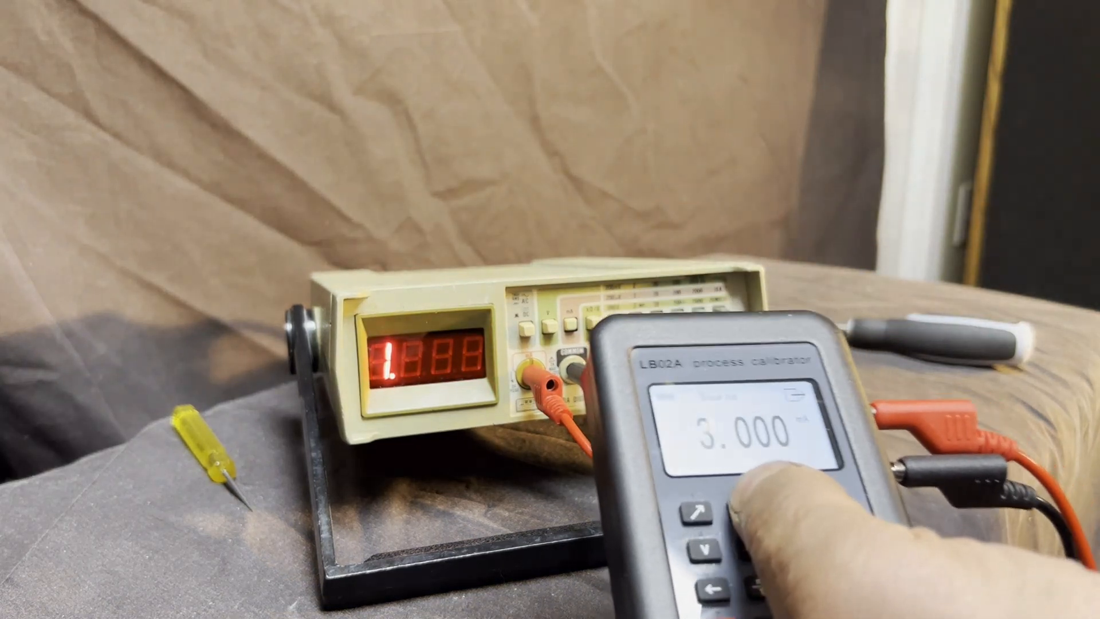